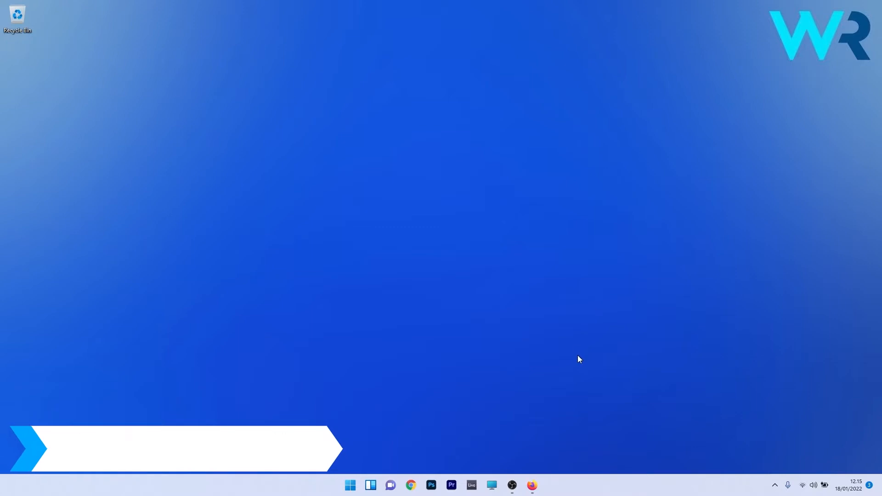
# Step: Launch Firefox and go to about:profiles to manage user profiles
pyautogui.click(531, 486)
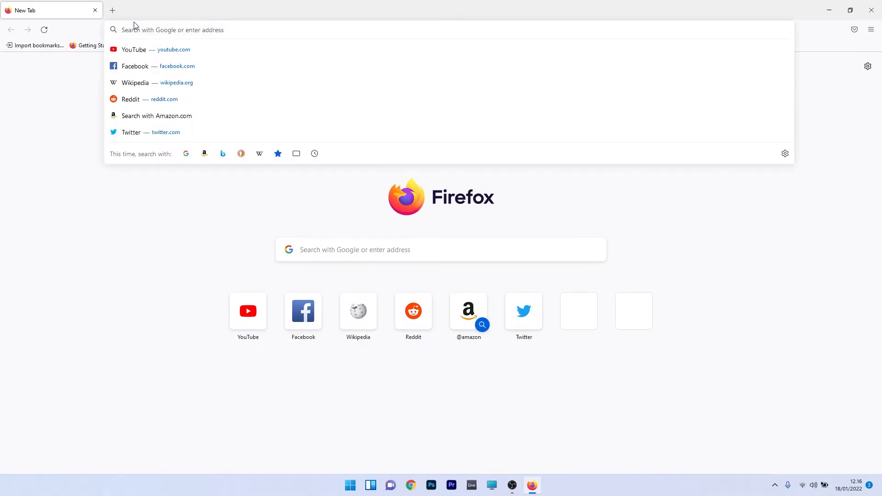
pyautogui.write('about:profiles')
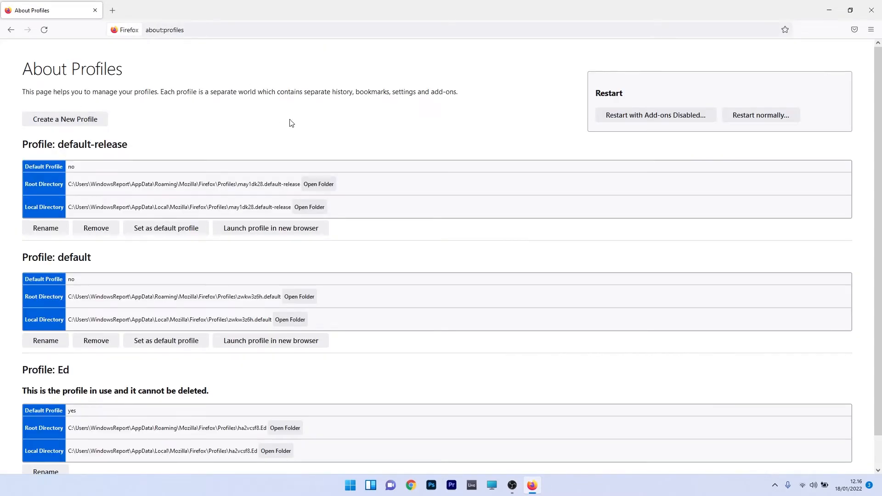
pyautogui.moveTo(64, 119)
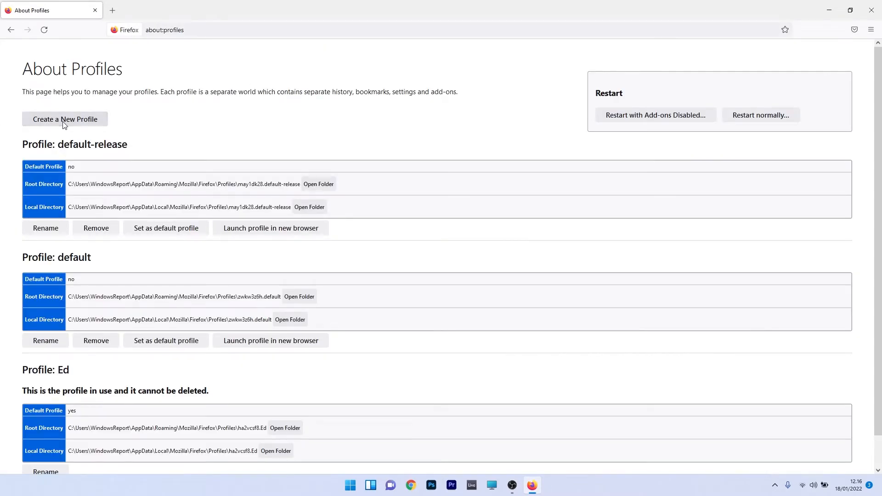
# Step: Create a new Firefox profile named edu via the Create Profile wizard
pyautogui.click(65, 119)
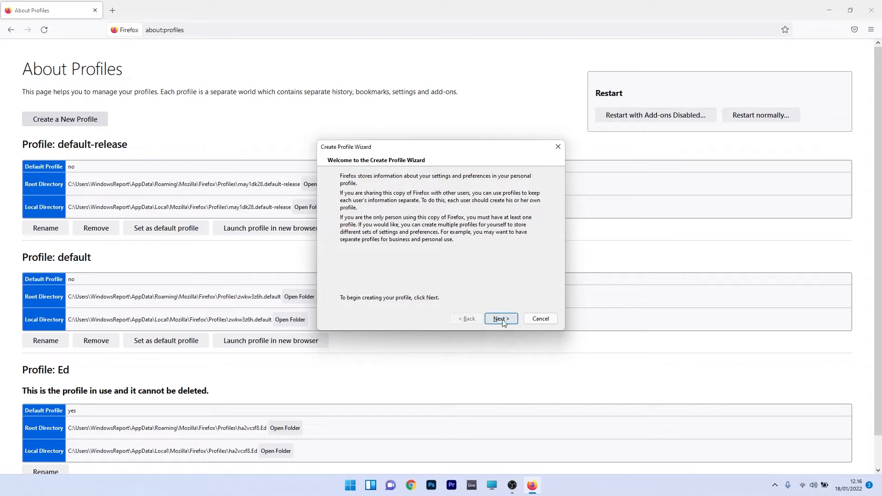
pyautogui.click(500, 319)
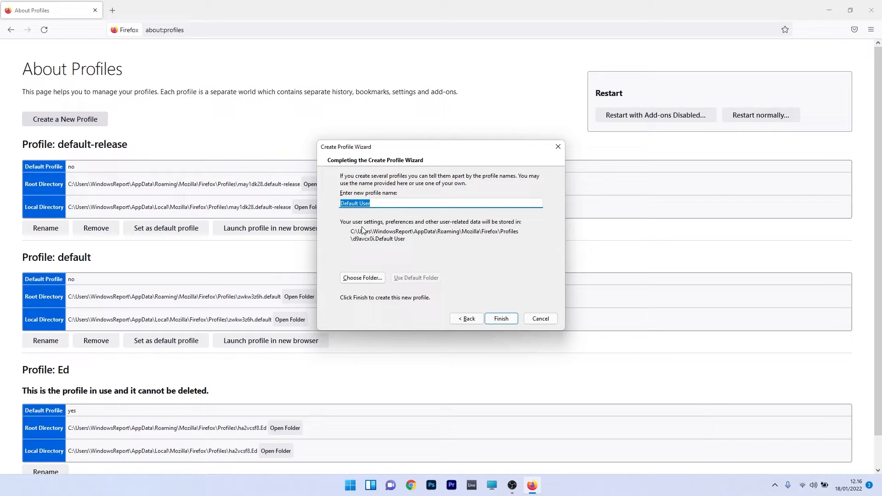
pyautogui.write('edu')
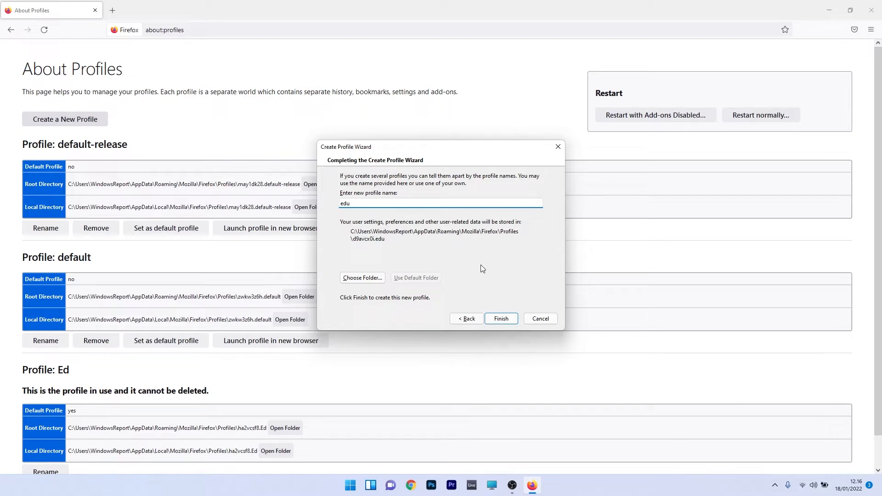
pyautogui.click(500, 319)
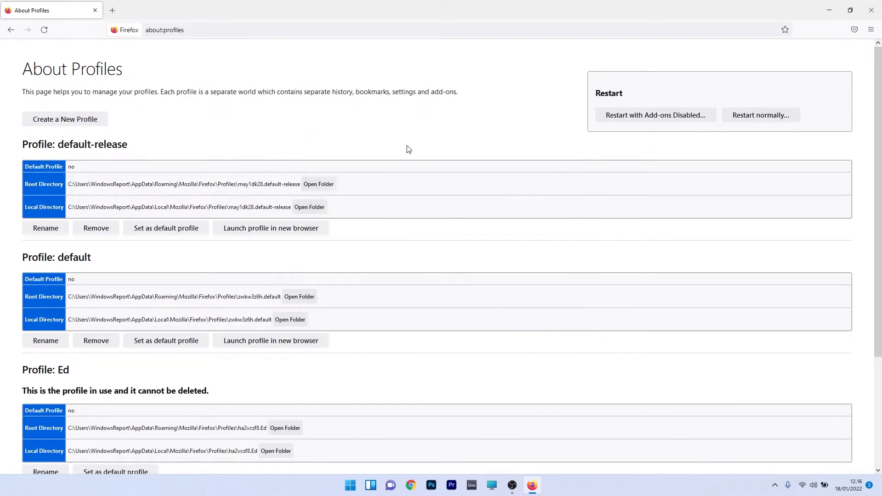
pyautogui.scroll(-3)
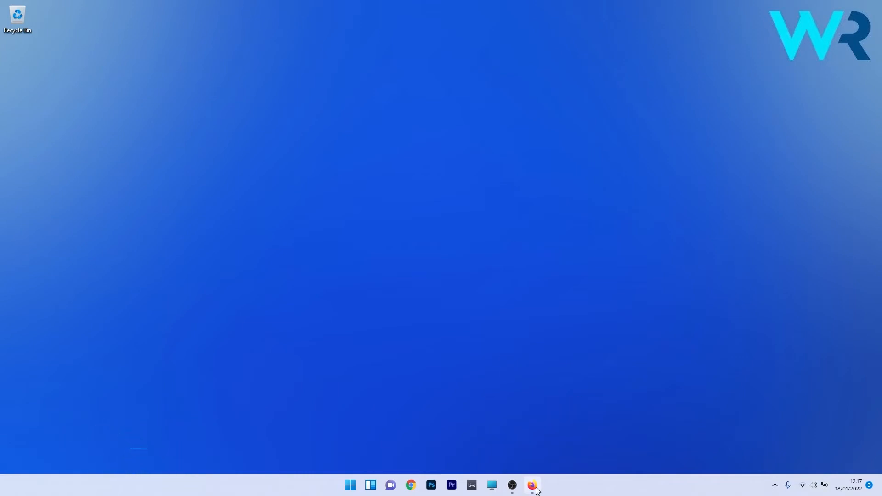
# Step: Relaunch Firefox and go to its Settings page from the main menu
pyautogui.click(533, 486)
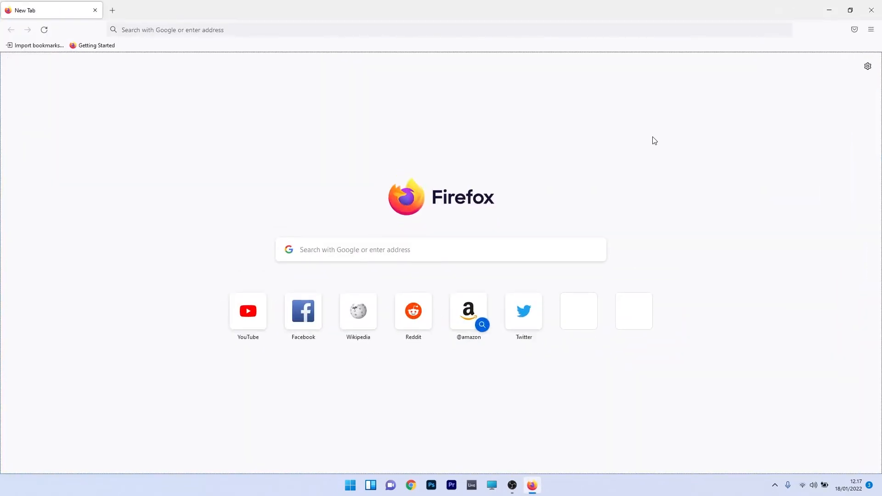
pyautogui.click(872, 30)
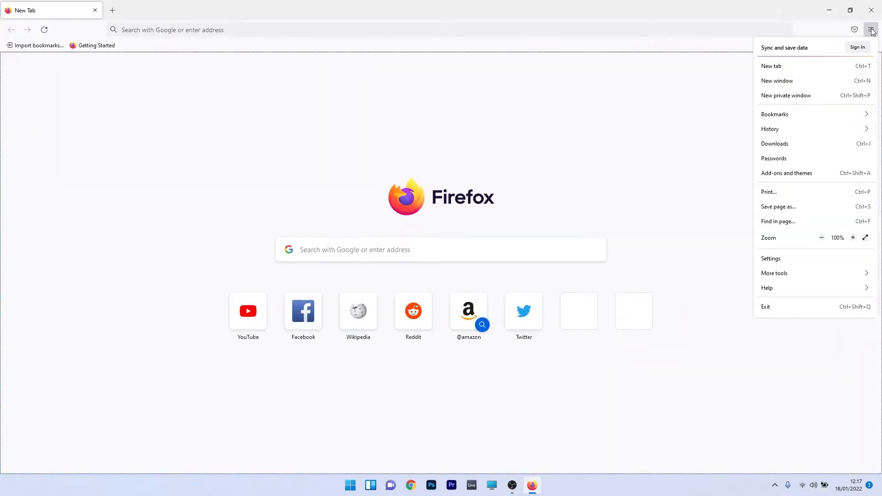
pyautogui.click(771, 259)
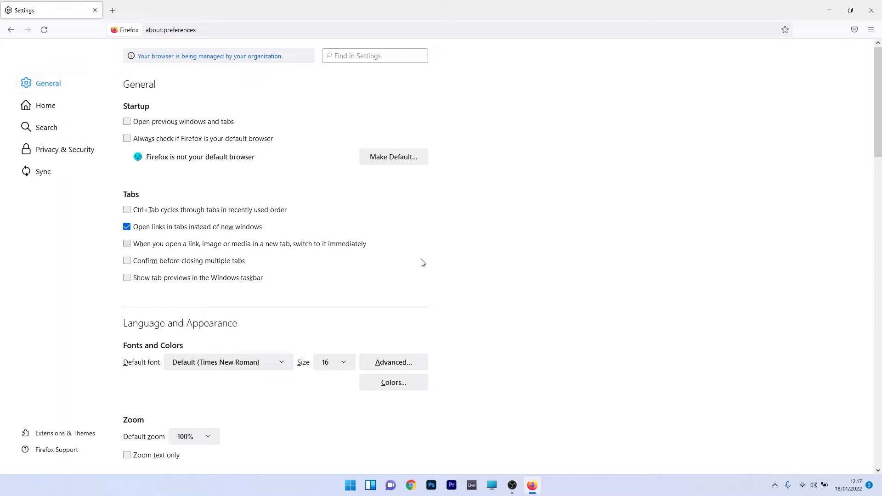
# Step: Under Performance, turn off recommended settings and hardware acceleration, then close Firefox
pyautogui.scroll(-3)
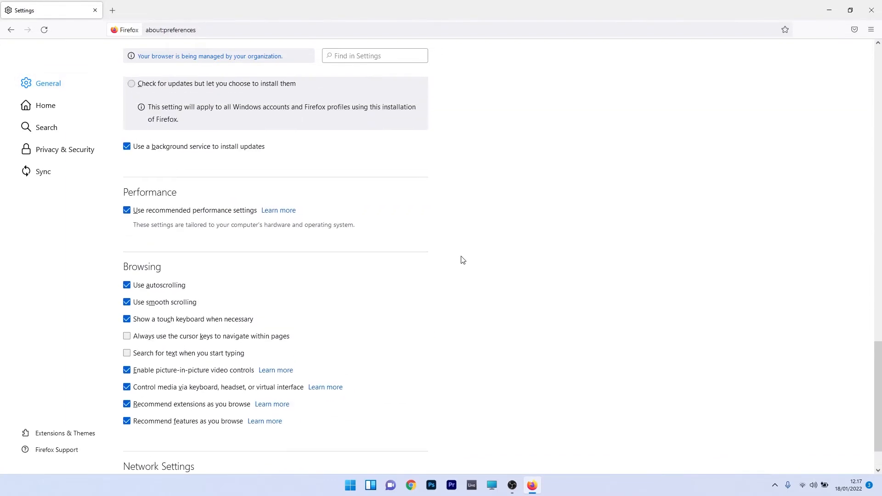
pyautogui.moveTo(105, 222)
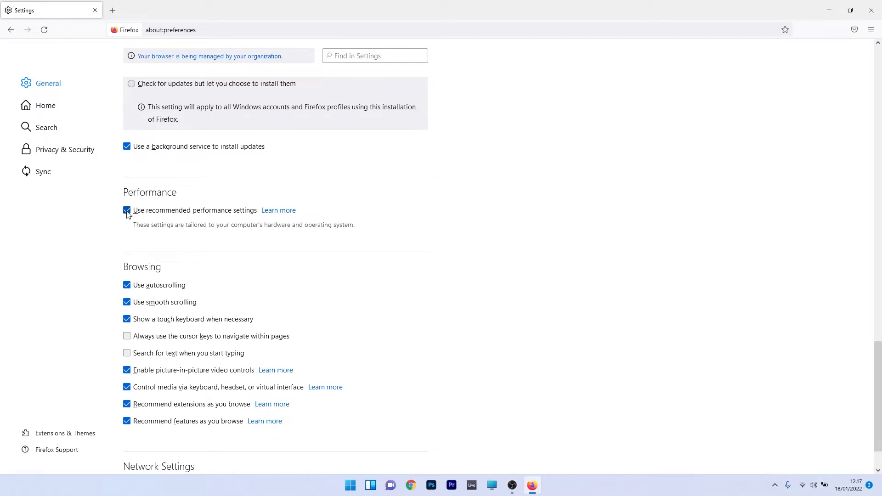
pyautogui.click(127, 210)
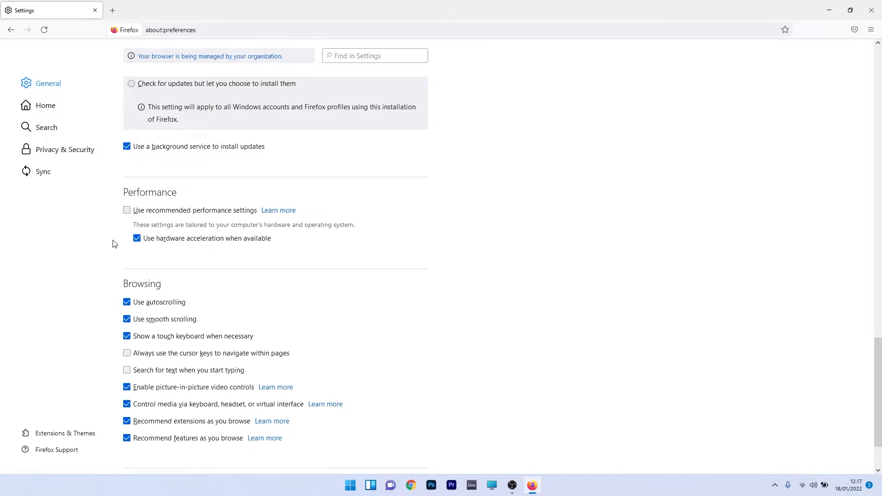
pyautogui.click(137, 239)
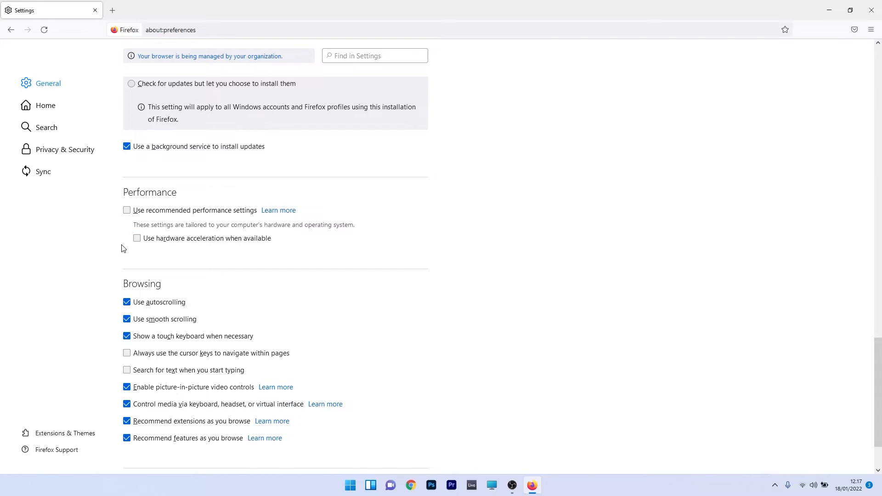
pyautogui.moveTo(792, 124)
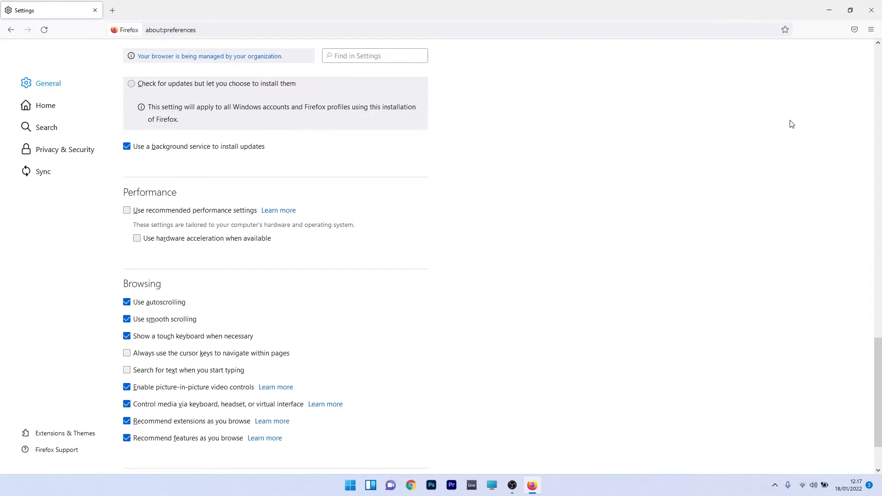
pyautogui.click(871, 10)
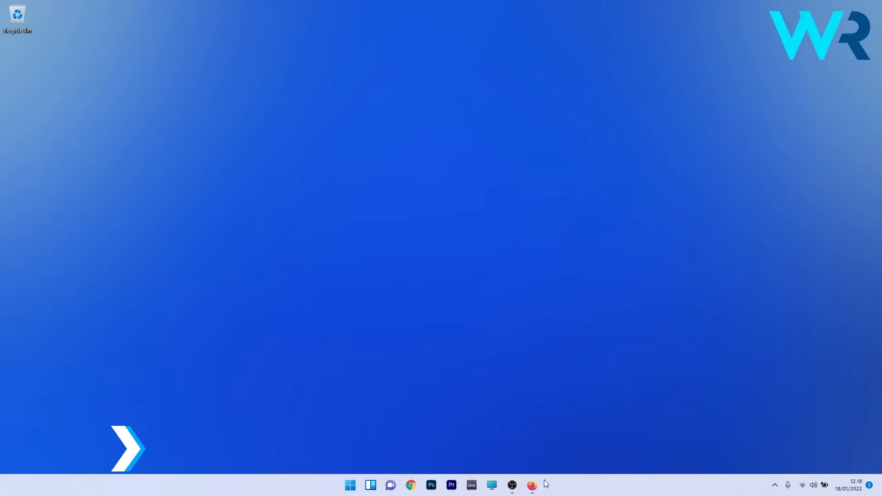
# Step: Reopen Firefox, reach Troubleshooting Information via Help and open the profile folder d9avcx0i.edu
pyautogui.click(531, 486)
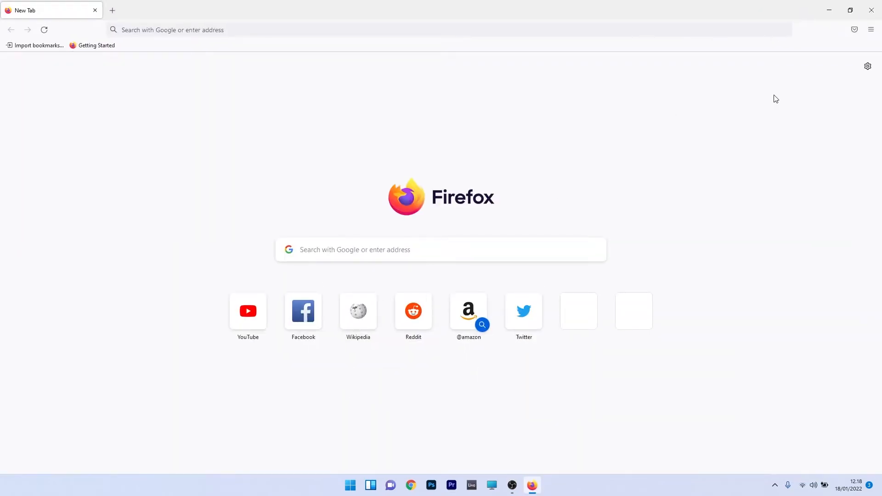
pyautogui.click(871, 29)
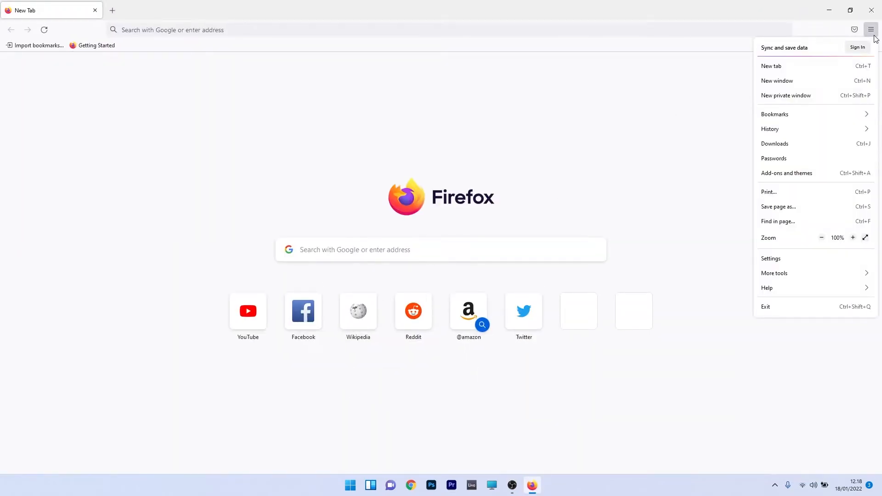
pyautogui.moveTo(774, 288)
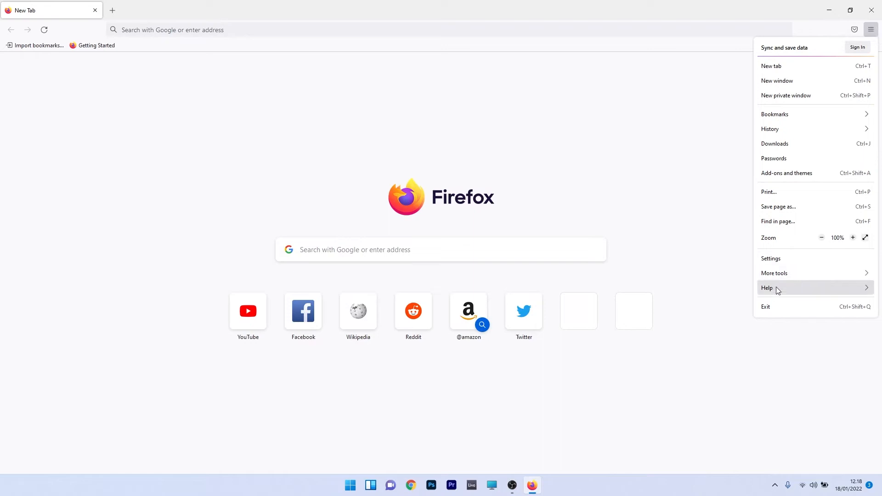
pyautogui.click(766, 288)
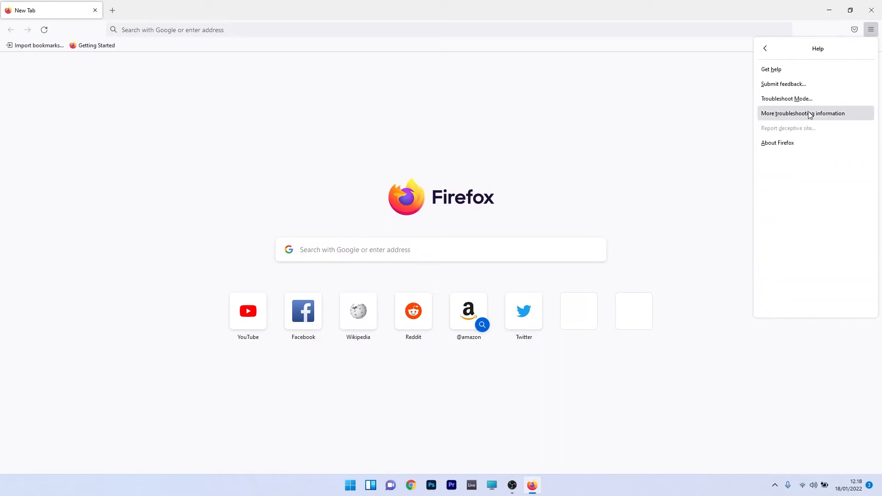
pyautogui.click(804, 113)
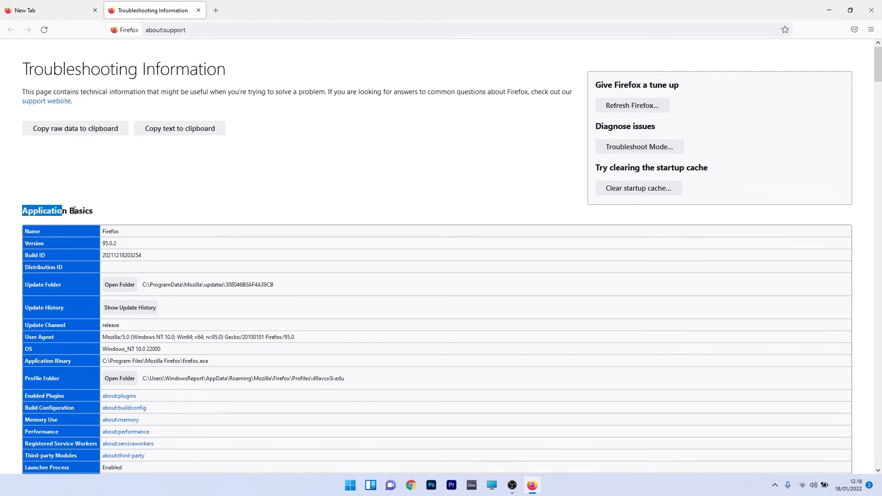
pyautogui.scroll(-3)
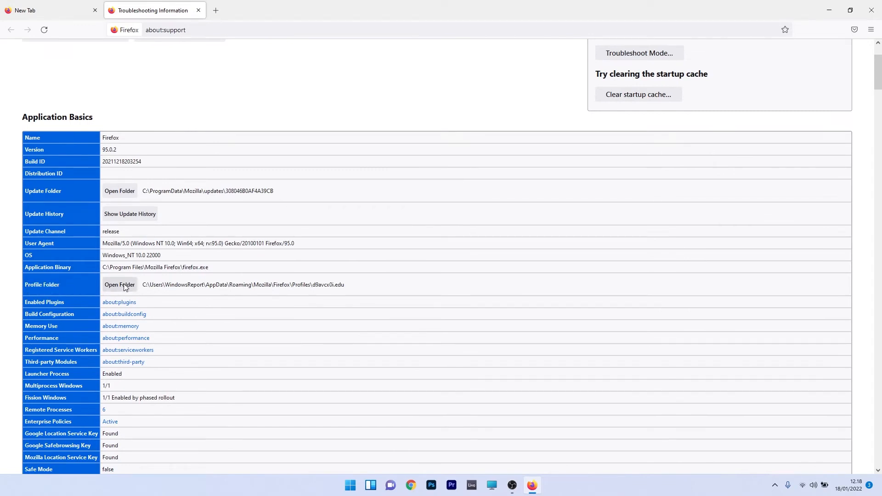
pyautogui.click(119, 285)
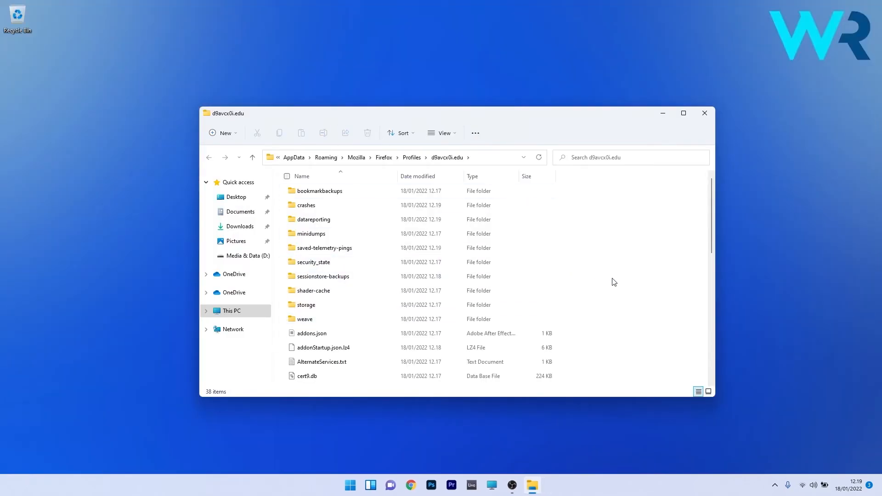
# Step: Rename places.sqlite to places.sqlite.old, accepting the extension change warning
pyautogui.scroll(-3)
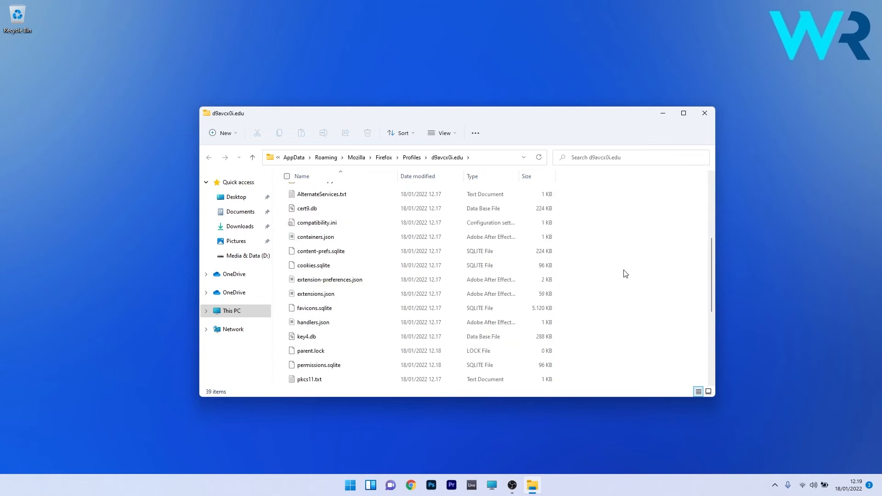
pyautogui.scroll(-3)
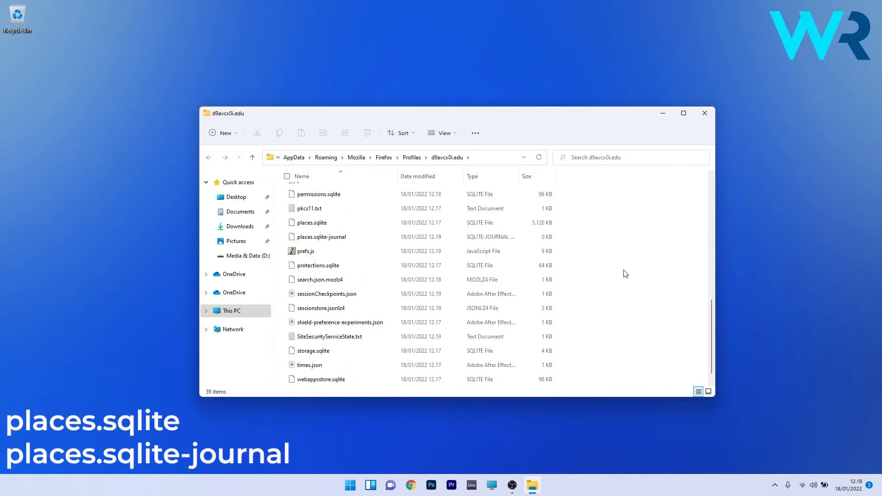
pyautogui.click(312, 260)
pyautogui.write('places.sqlite.old')
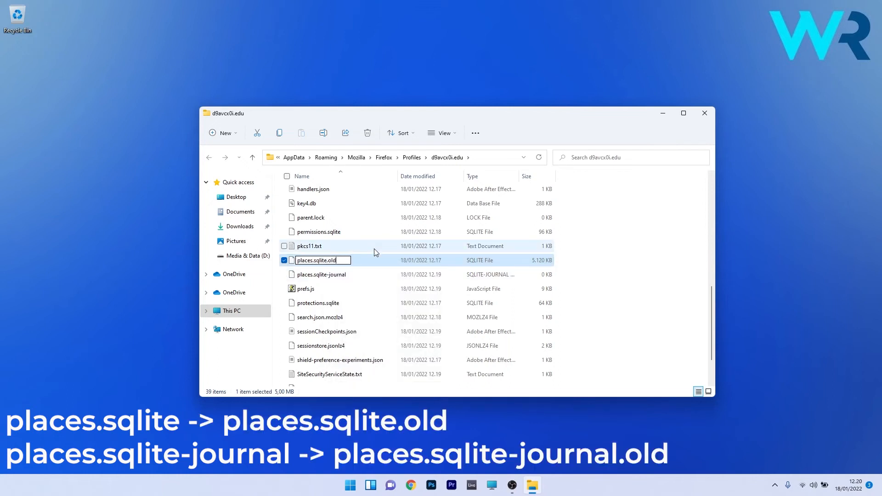
pyautogui.press('Enter')
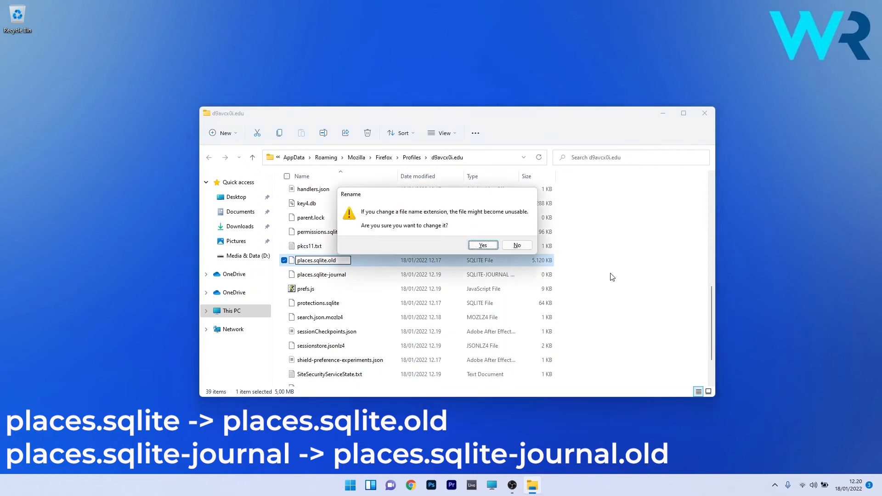
pyautogui.click(483, 244)
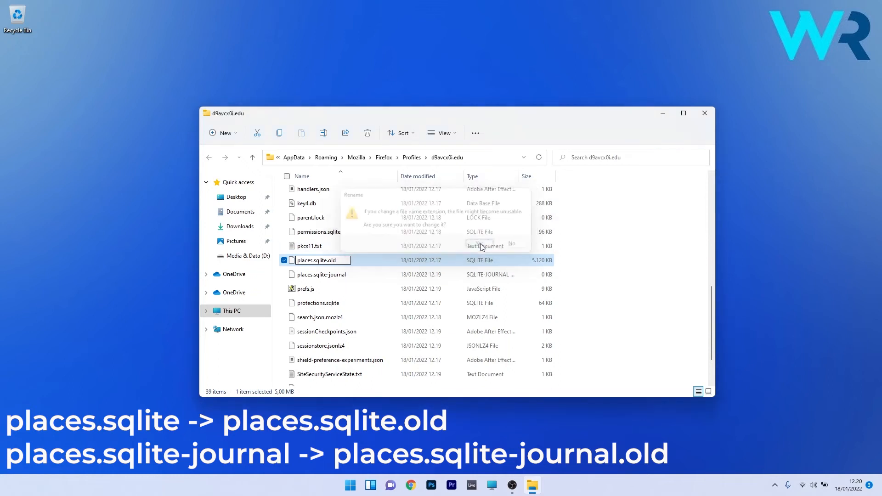
# Step: Rename places.sqlite-journal to places.sqlite-journal.old the same way
pyautogui.click(479, 243)
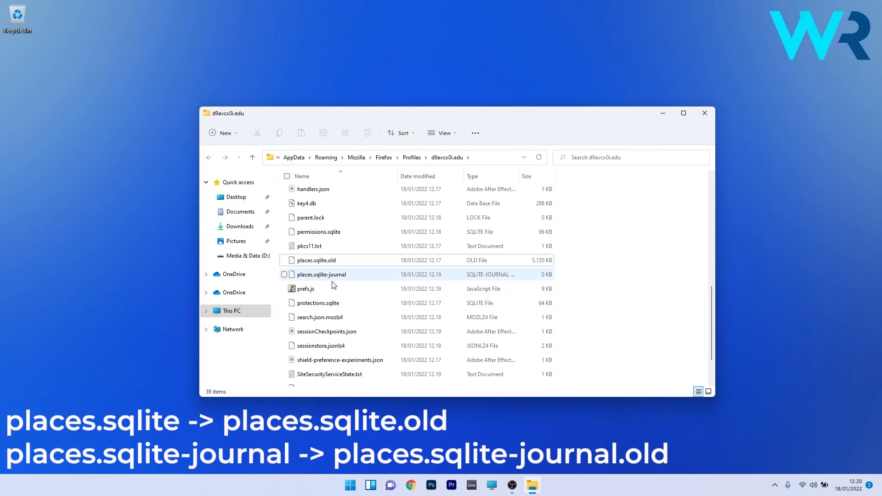
pyautogui.click(322, 274)
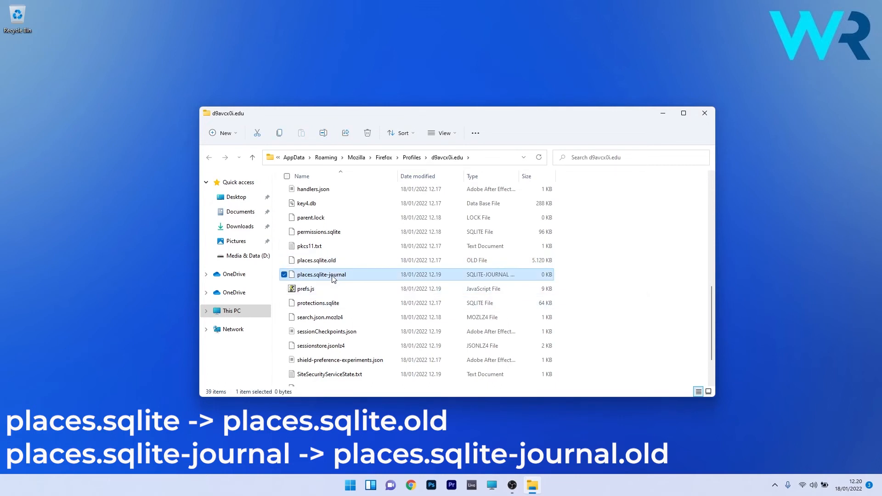
pyautogui.click(322, 275)
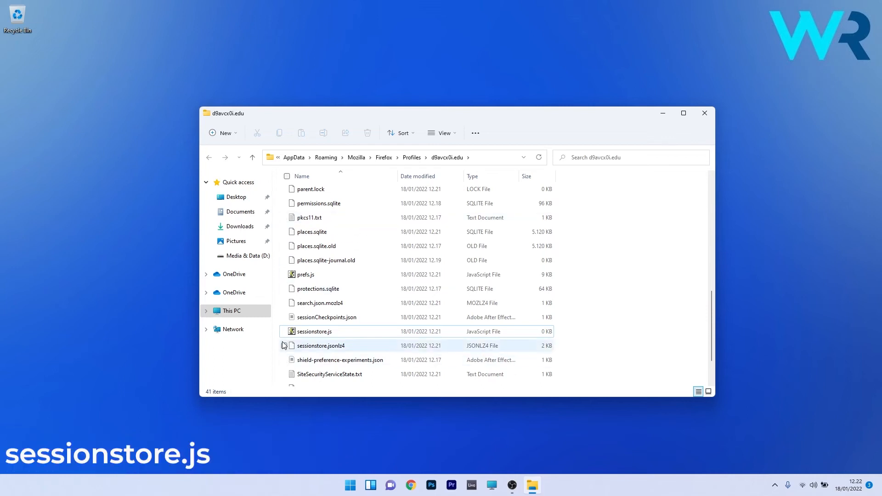
# Step: Delete sessionstore.js from the profile folder and close the File Explorer window
pyautogui.click(313, 331)
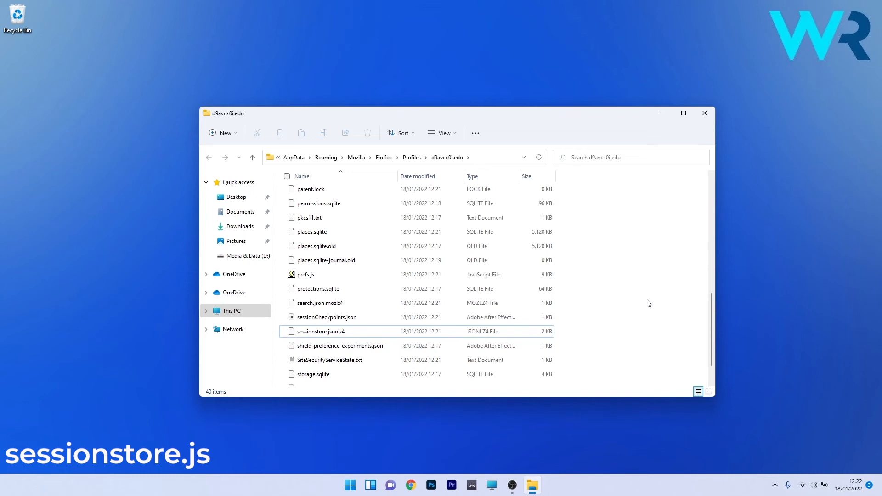
pyautogui.moveTo(714, 77)
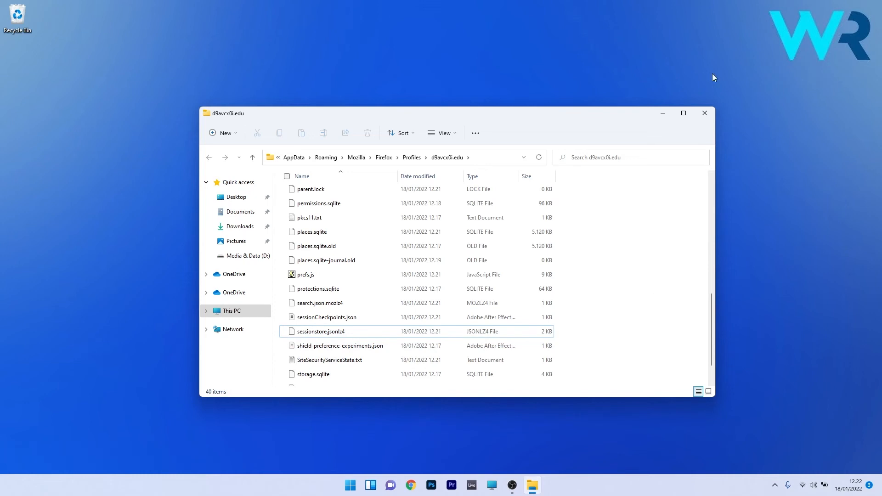
pyautogui.moveTo(704, 113)
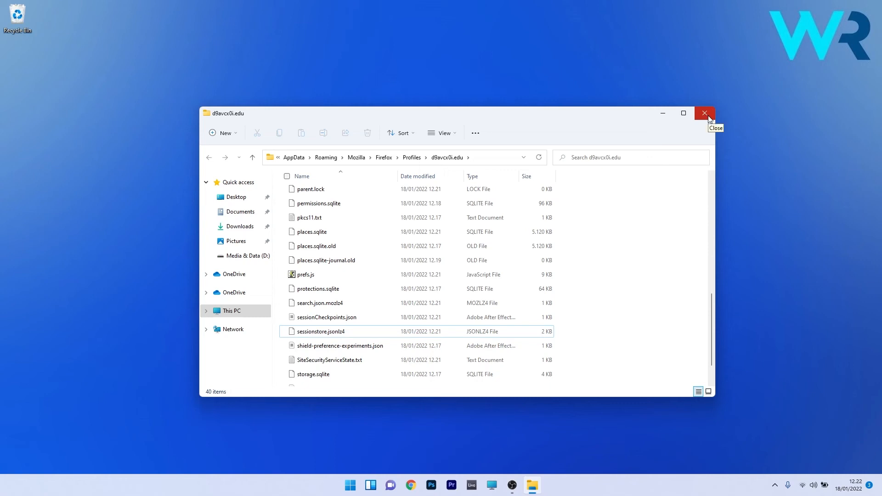
pyautogui.click(705, 113)
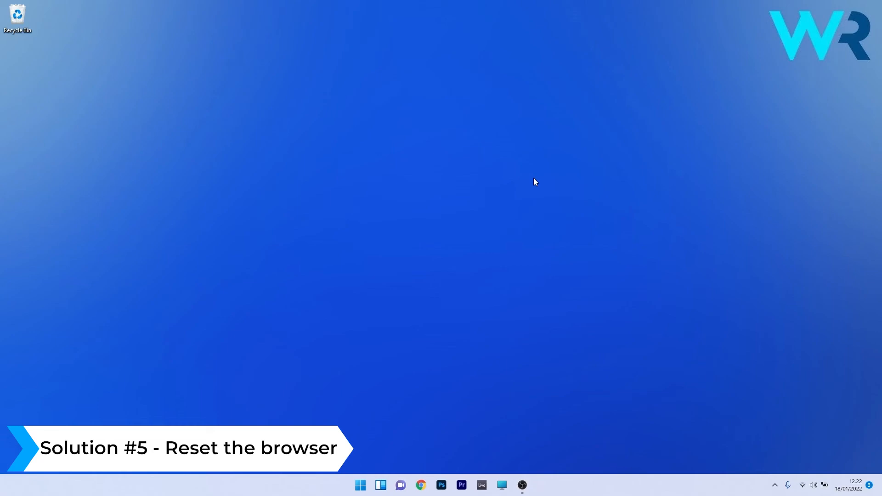
# Step: Bring up Firefox and reach the Troubleshooting Information page via Help
pyautogui.click(532, 485)
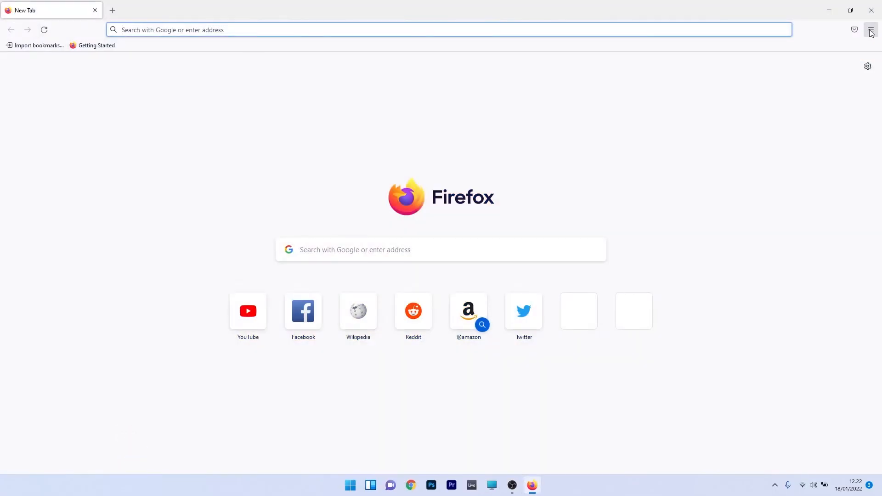
pyautogui.click(870, 30)
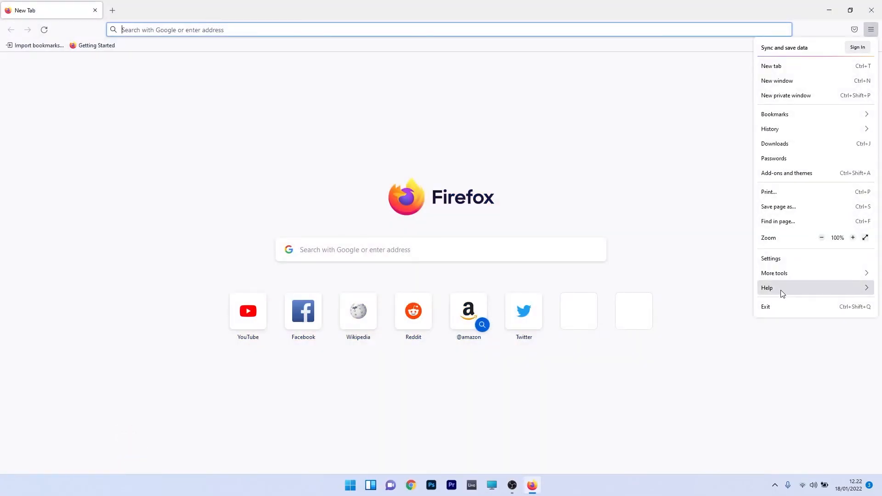
pyautogui.click(767, 287)
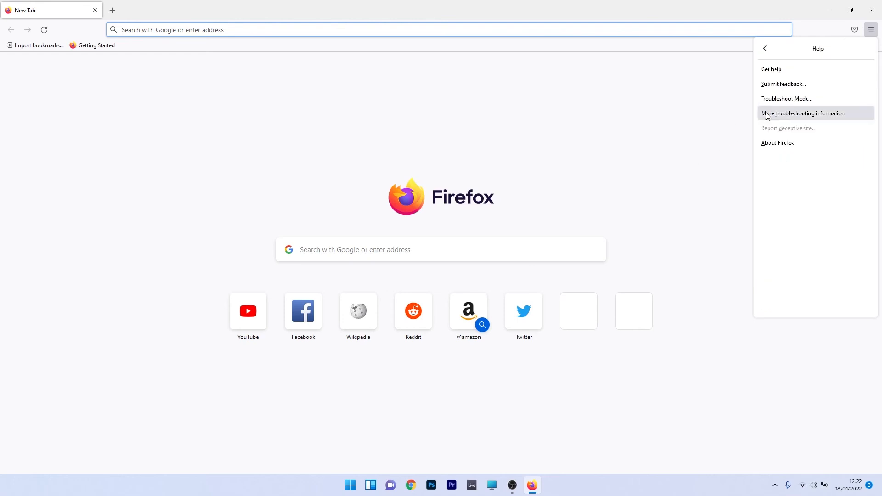
pyautogui.click(802, 113)
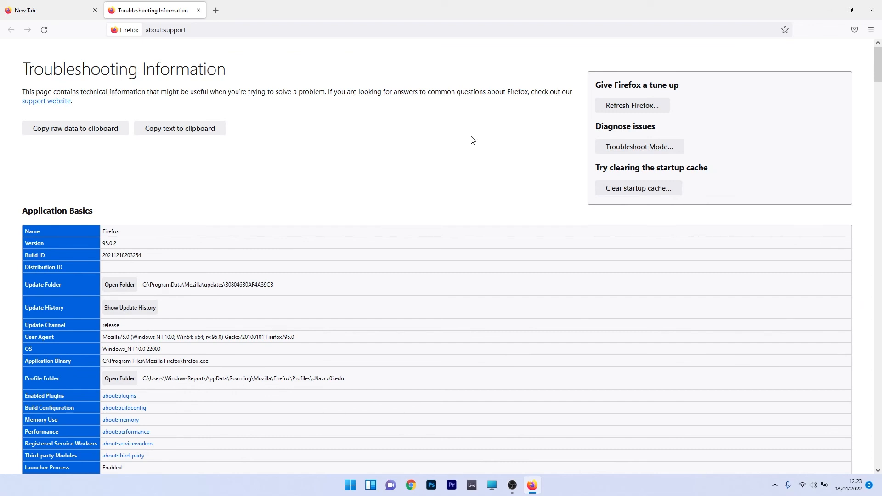
pyautogui.moveTo(620, 108)
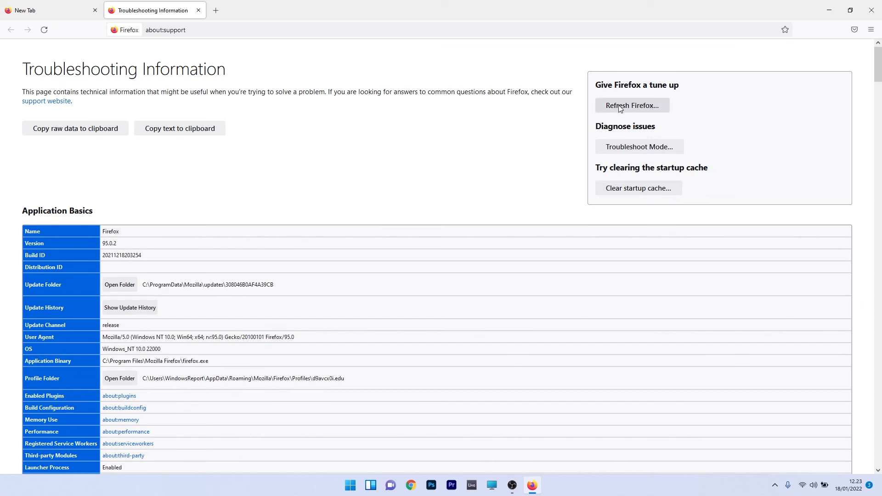
# Step: Refresh Firefox to defaults, confirm the reset and finish with Let's go! on success
pyautogui.click(632, 105)
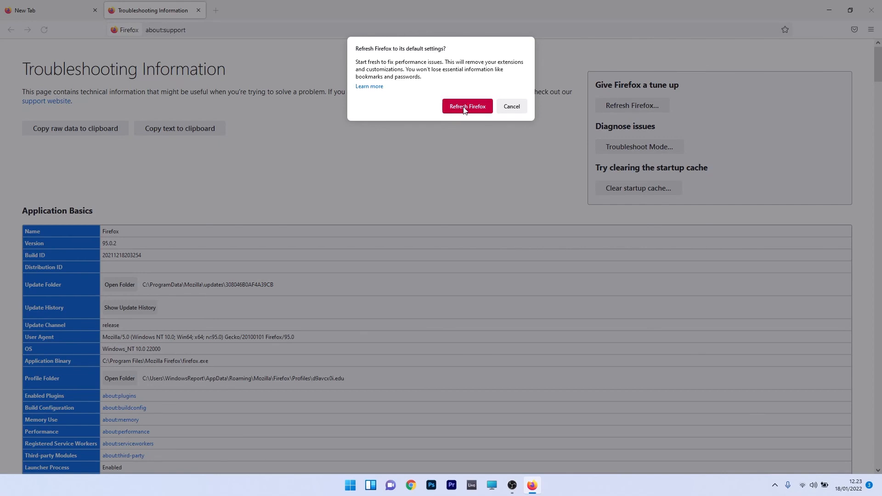
pyautogui.click(467, 107)
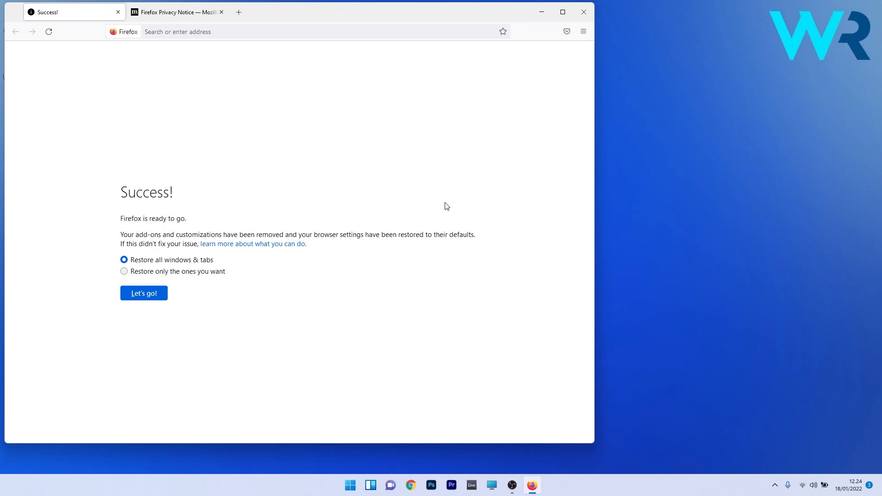
pyautogui.click(583, 12)
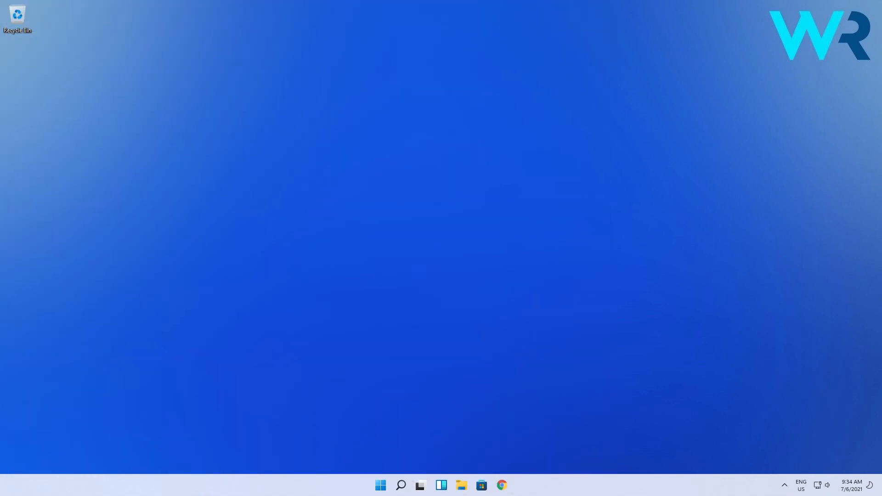